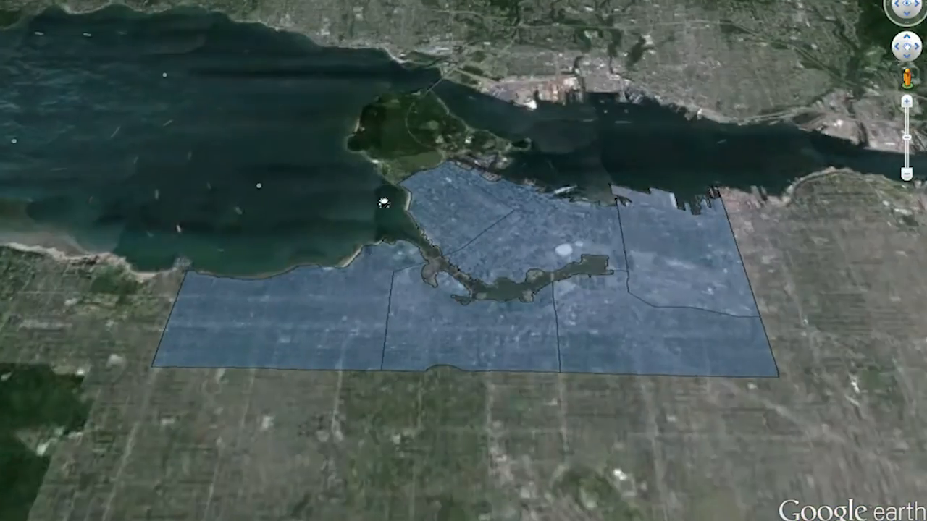
Expand VancouverNeighborhoods under Temporary Places to show its Neighborhoods folder.
click(380, 203)
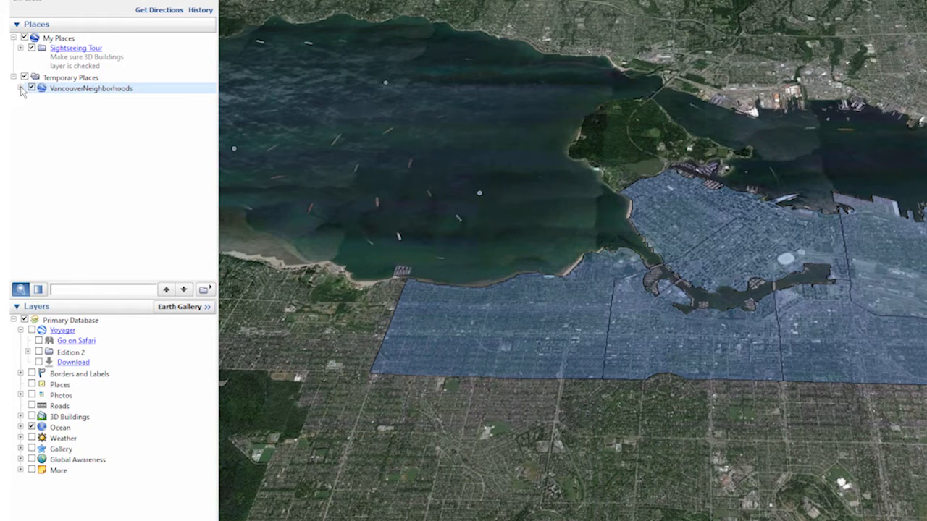
click(22, 88)
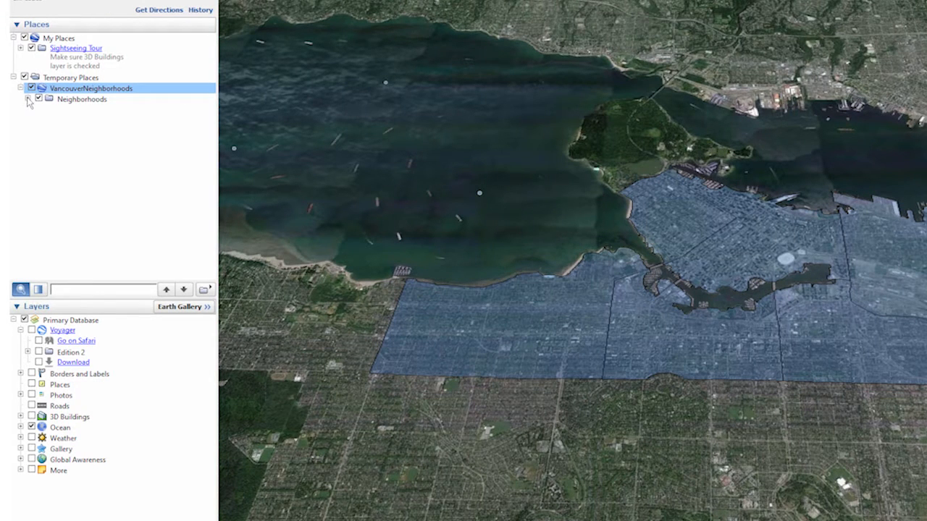
click(29, 99)
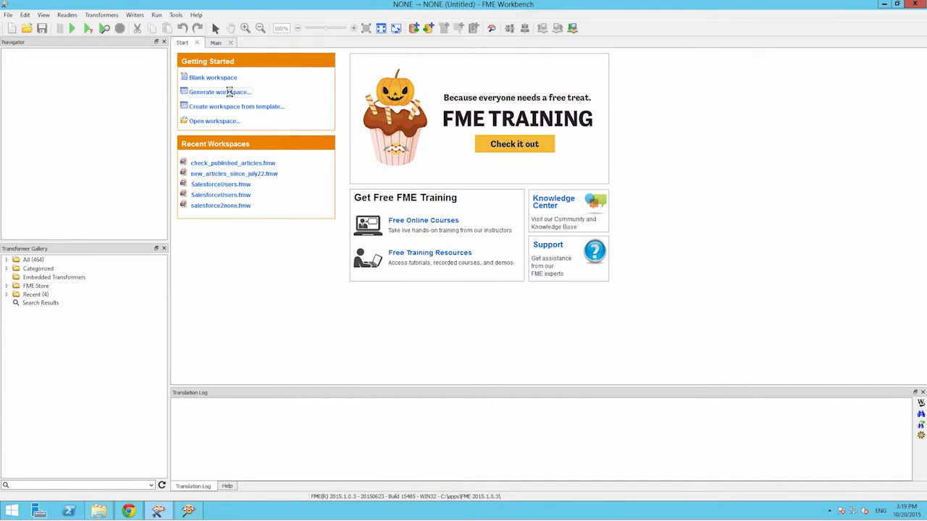
Generate a new workspace with a Google KML reader on Data\Boundaries\VancouverNeighborhoods.kml.
click(217, 92)
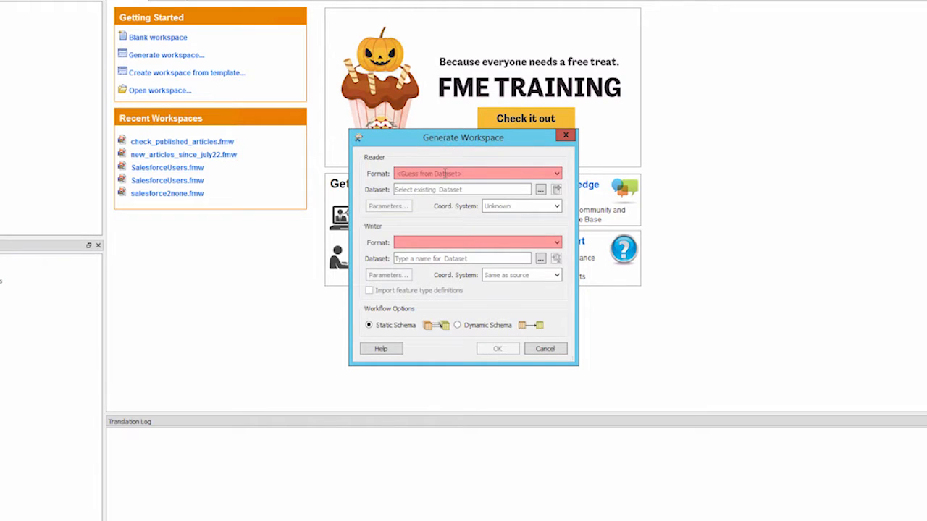
click(478, 174)
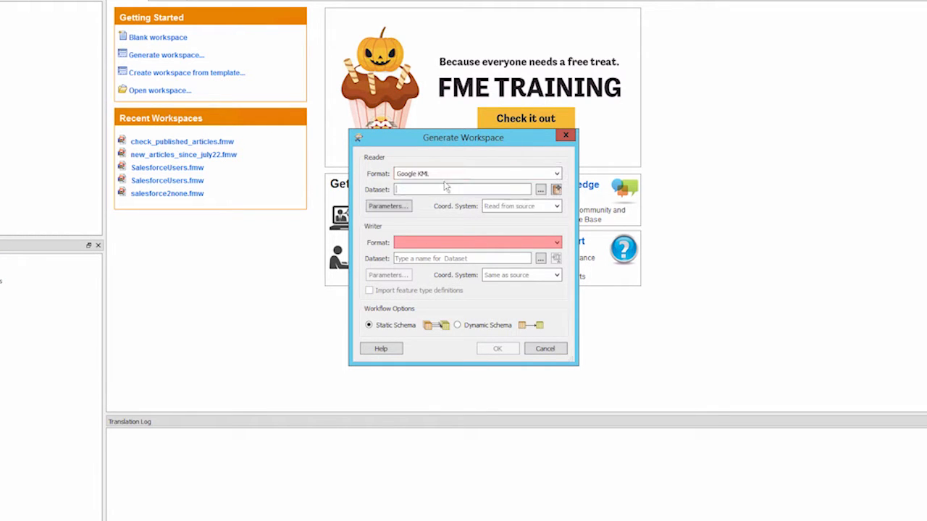
click(541, 190)
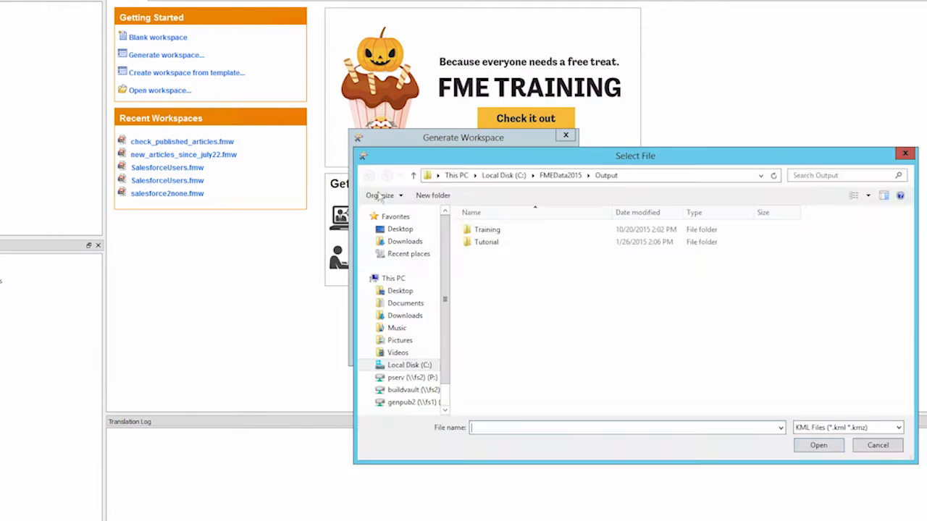
click(368, 175)
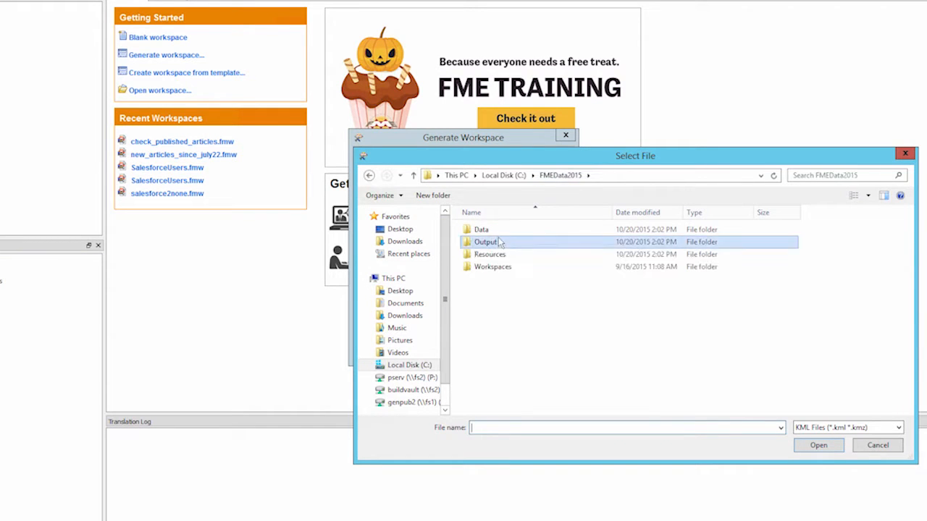
double_click(480, 229)
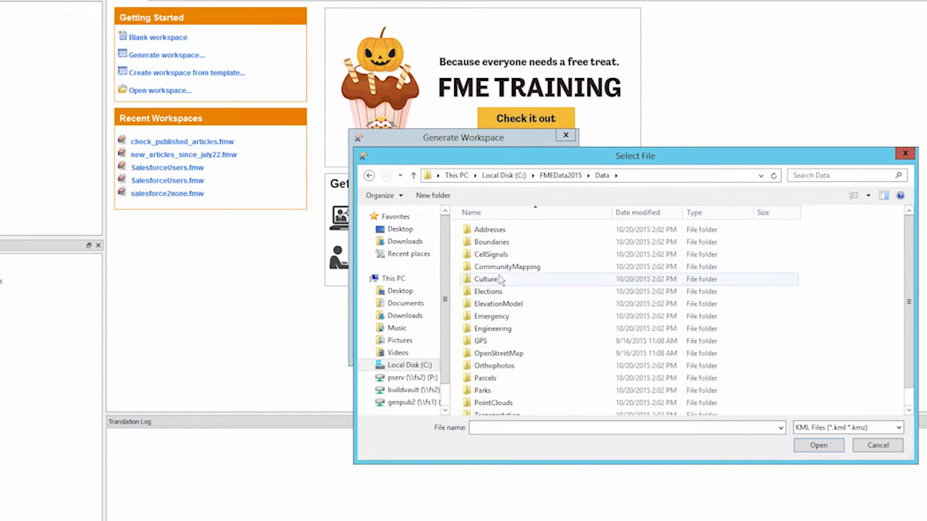
click(817, 446)
text(esri sh)
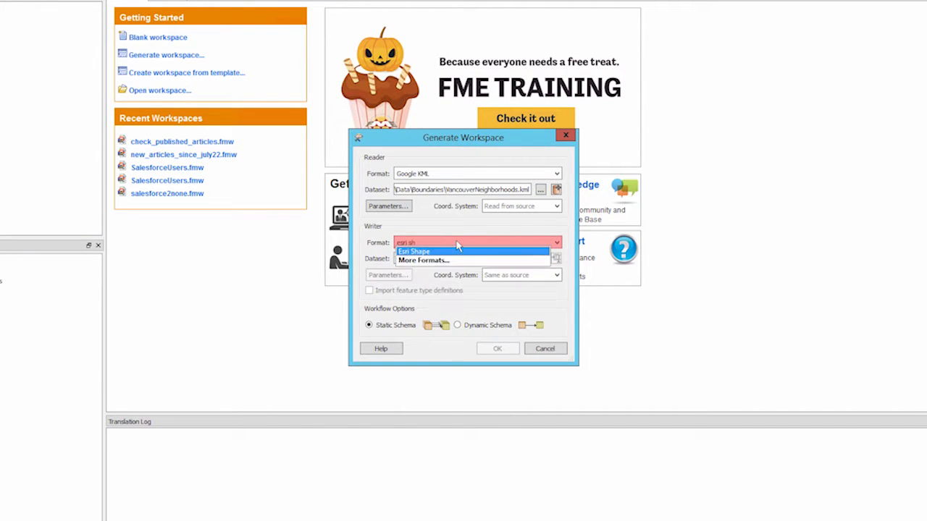
Set an Esri Shape writer to C:\FMEData2015\Output and confirm the generation settings.
click(414, 252)
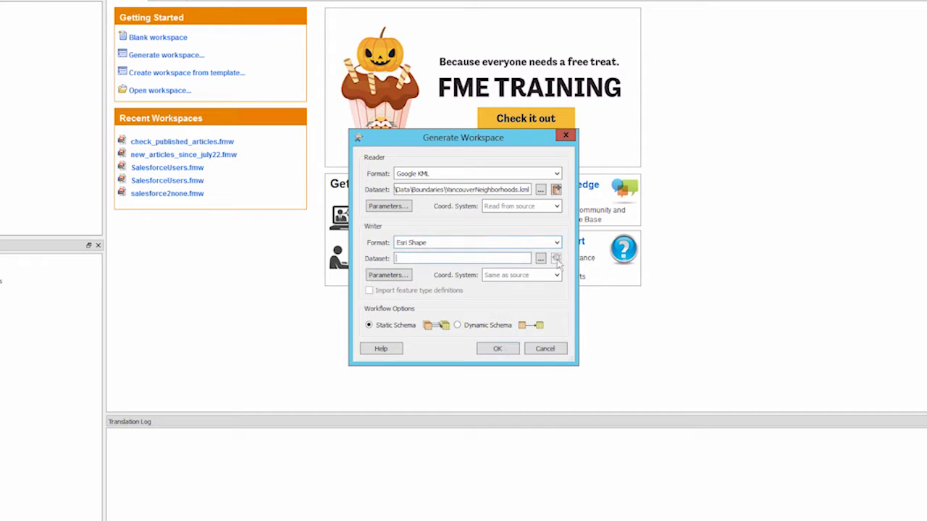
click(556, 258)
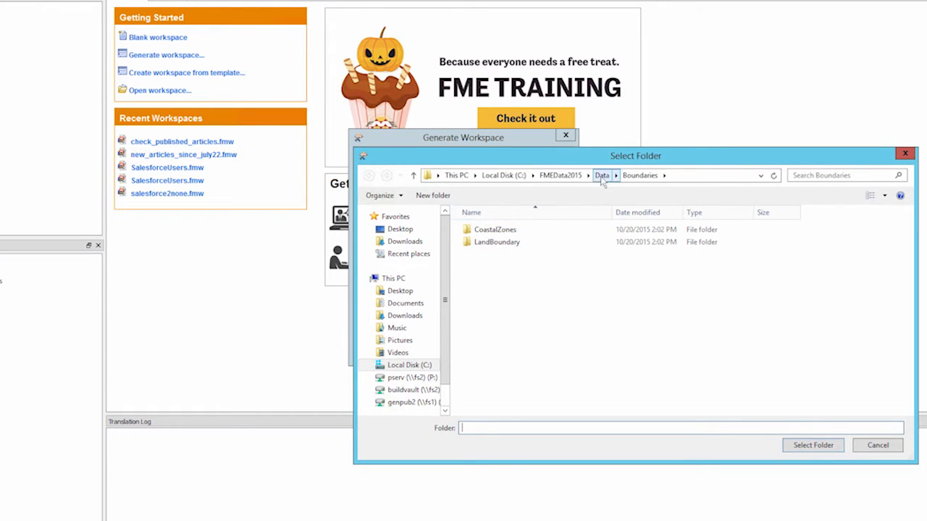
click(605, 176)
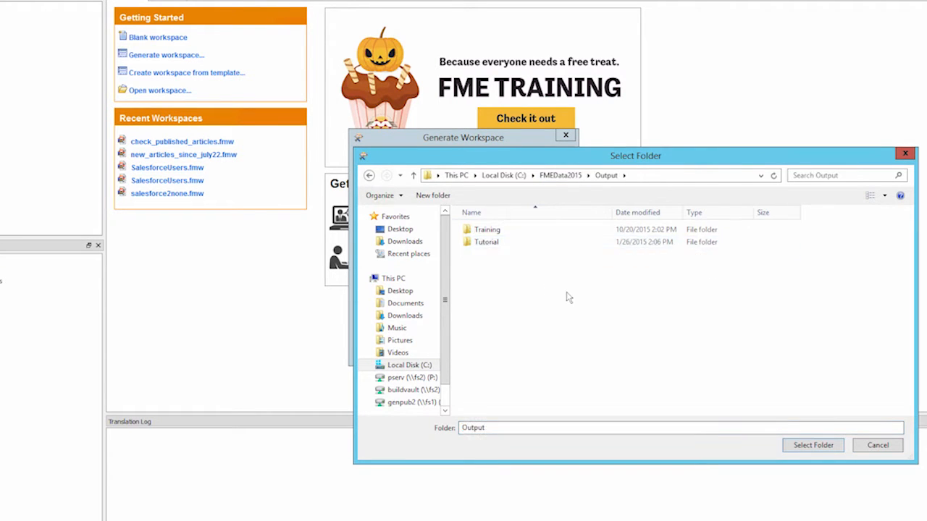
click(813, 446)
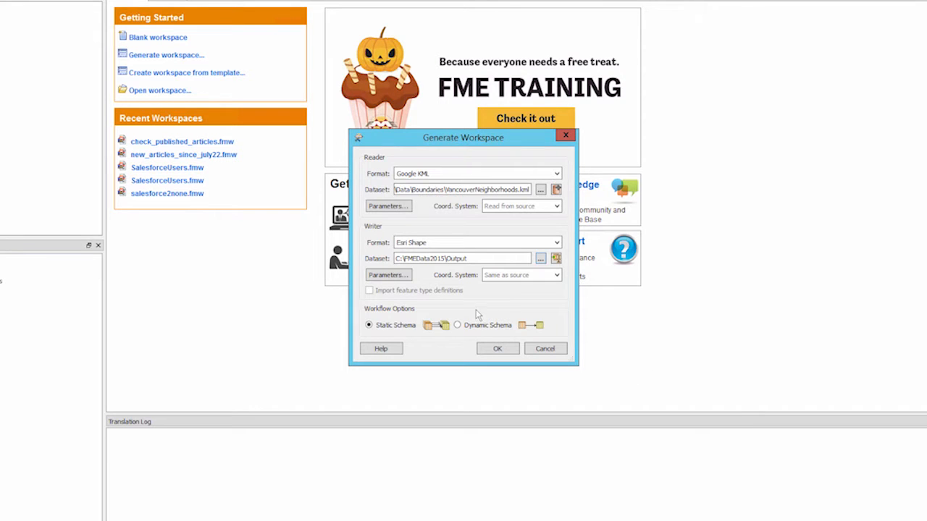
click(499, 347)
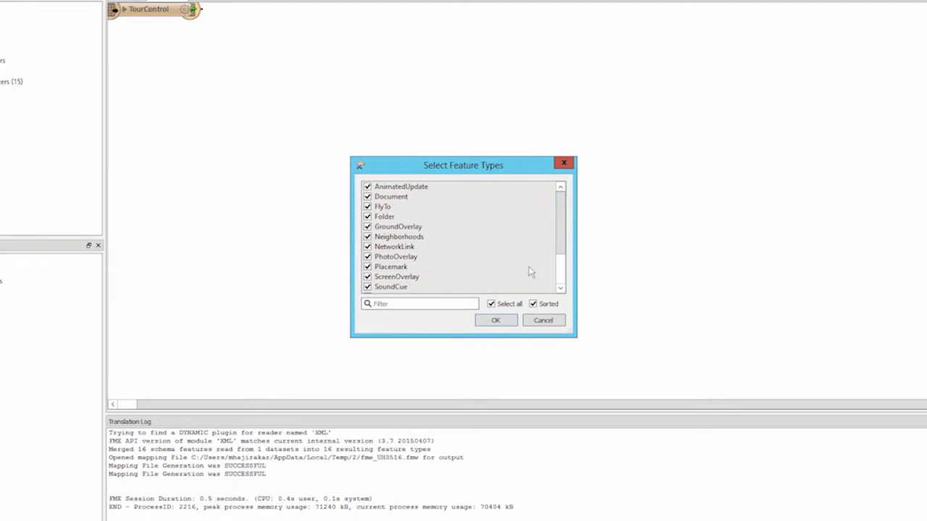
Read only the Neighborhoods feature type when generating the workspace.
click(491, 305)
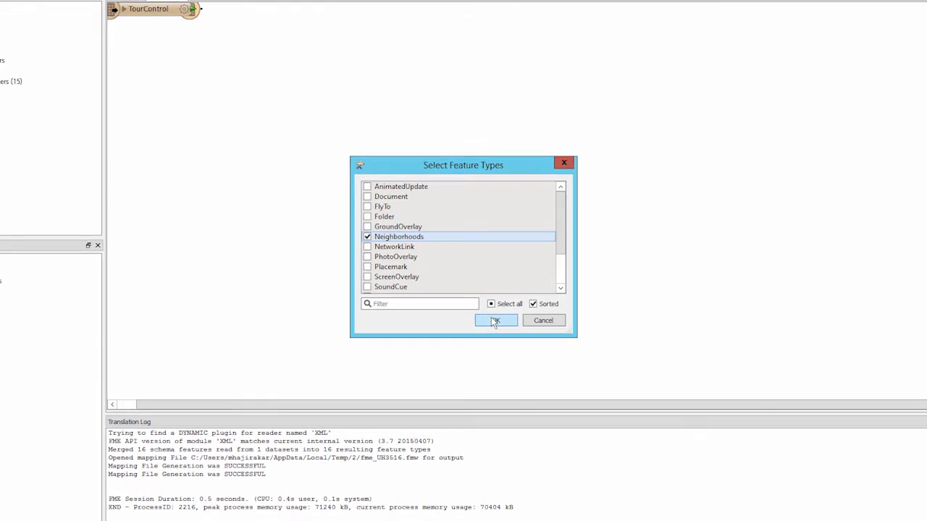
click(495, 320)
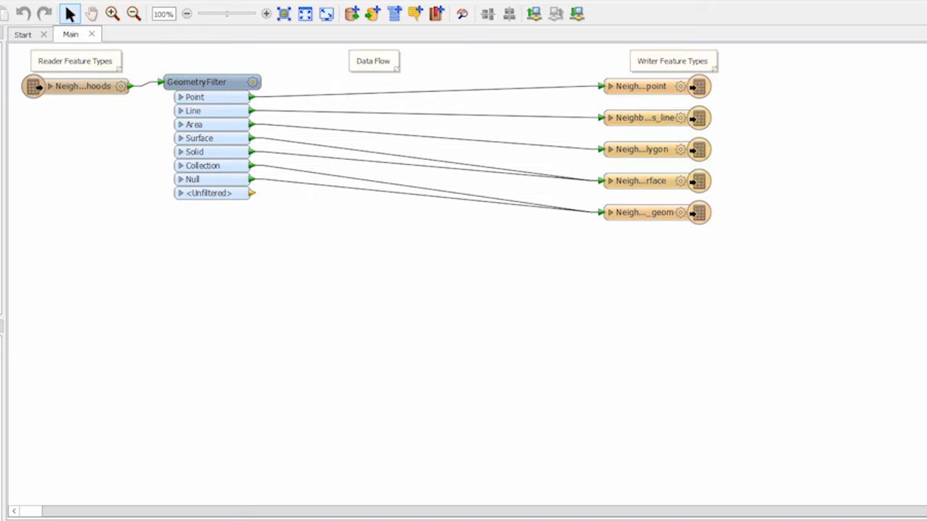
Select the point writer feature type on the canvas for removal.
click(640, 85)
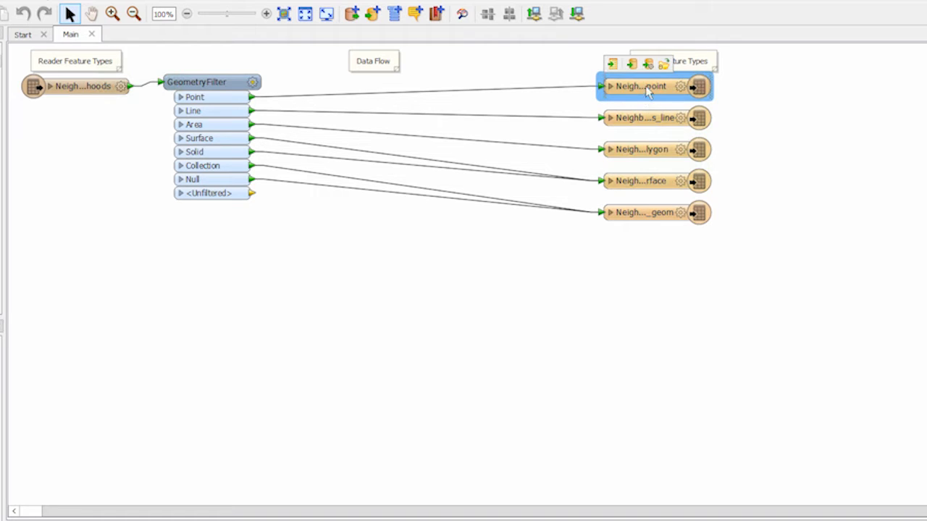
mouse_move(640, 86)
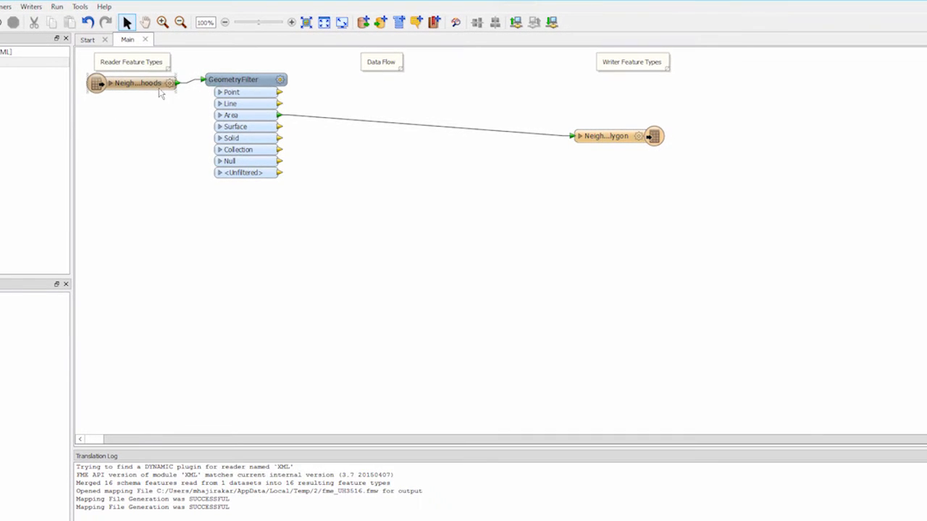
double_click(133, 83)
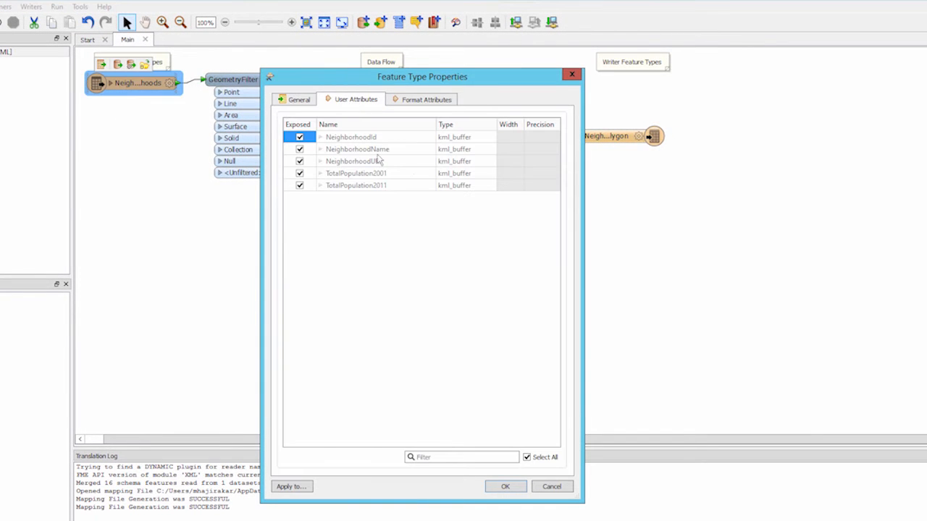
mouse_move(413, 166)
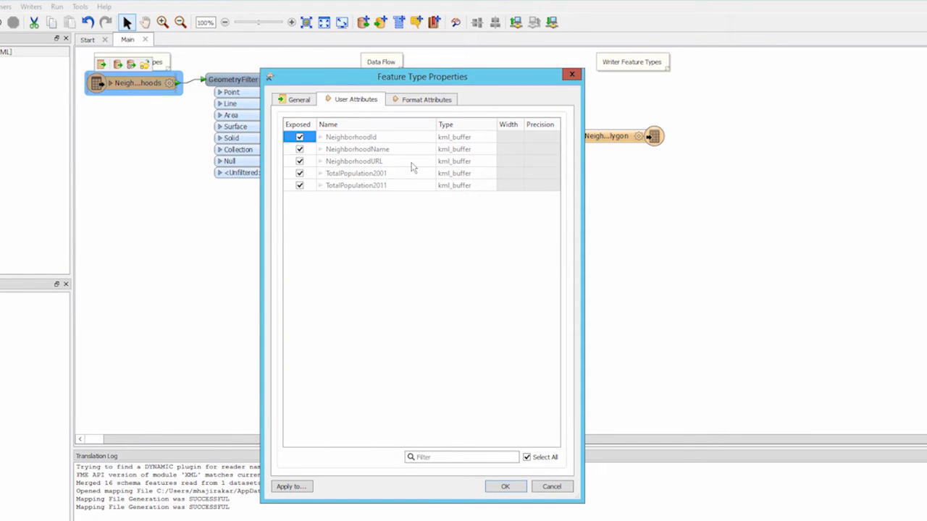
mouse_move(588, 485)
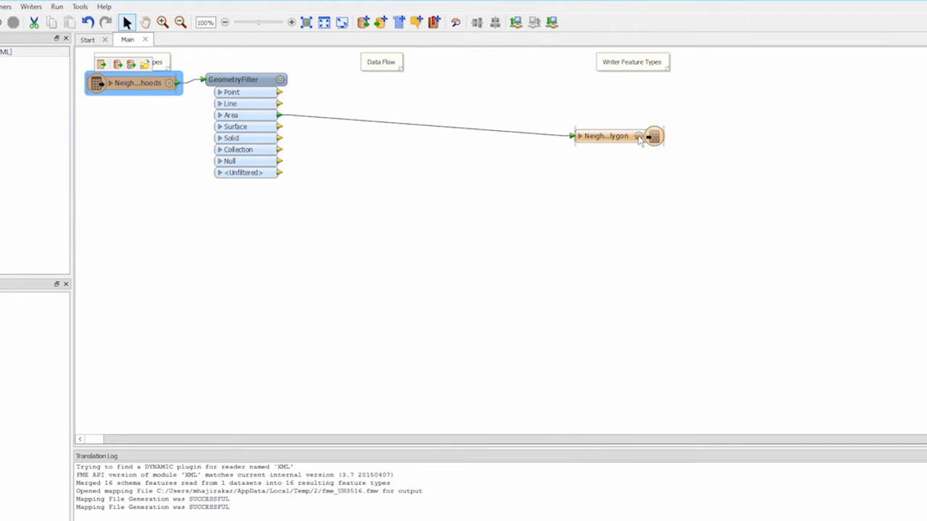
Rename the polygon writer's user attributes to NeighID, NeighName, NeighURL, Pop2001 and Pop2011.
double_click(605, 137)
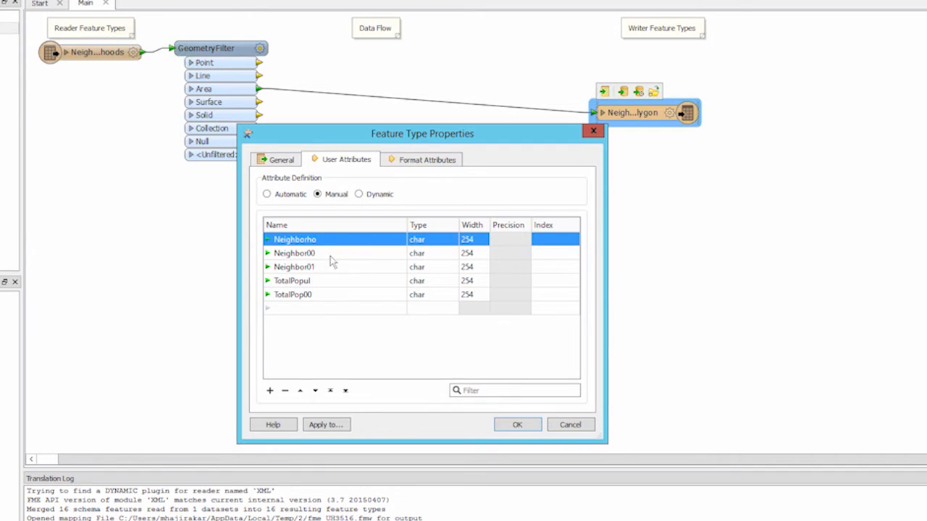
mouse_move(318, 294)
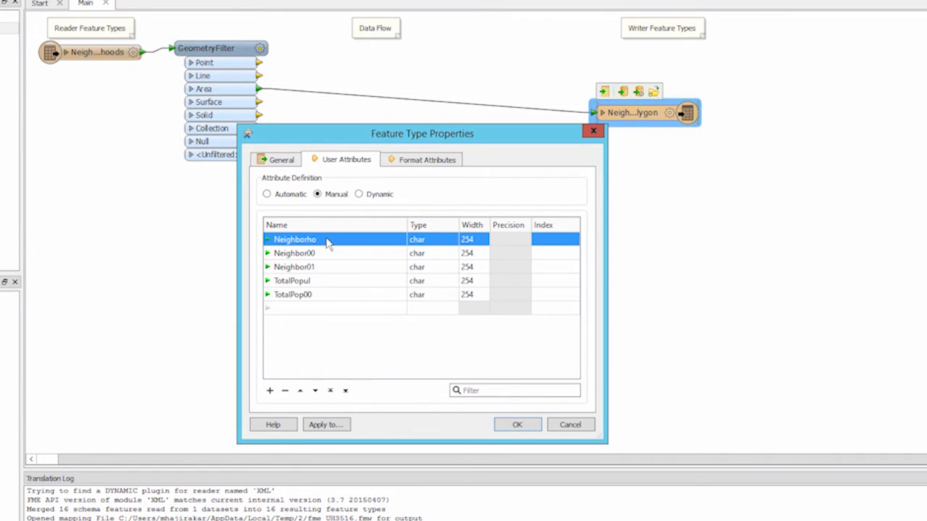
double_click(296, 239)
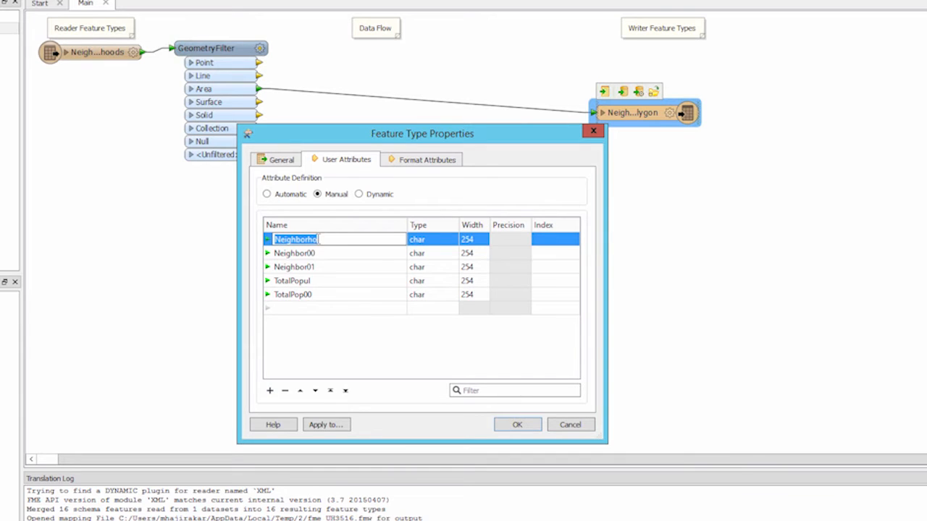
text(NeighID)
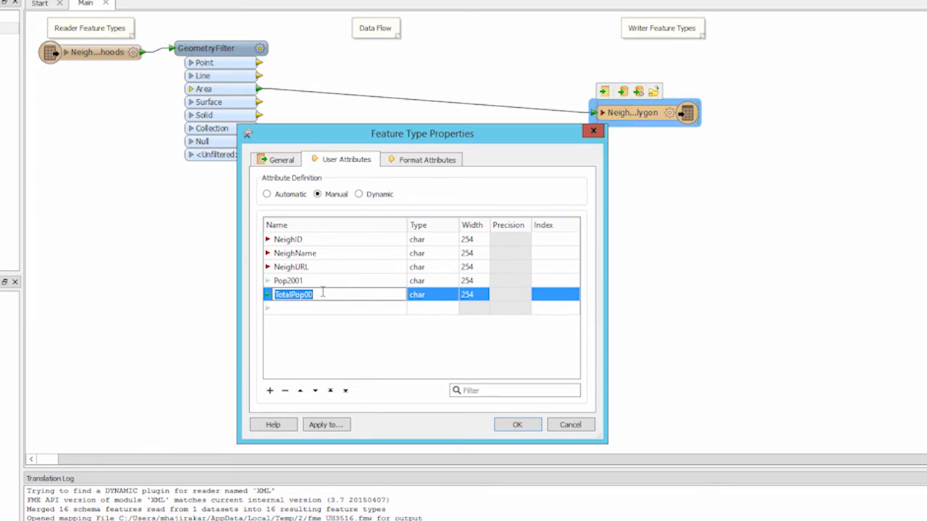
text(Pop2011)
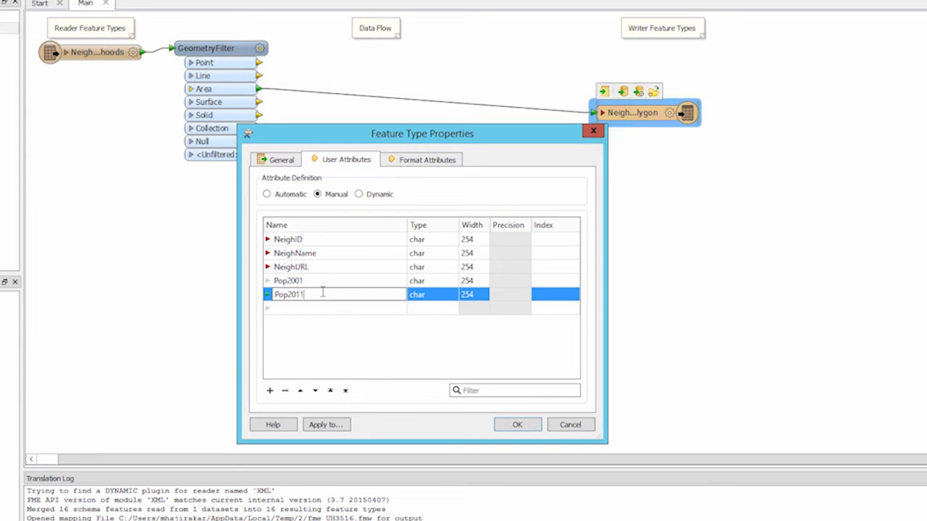
click(518, 425)
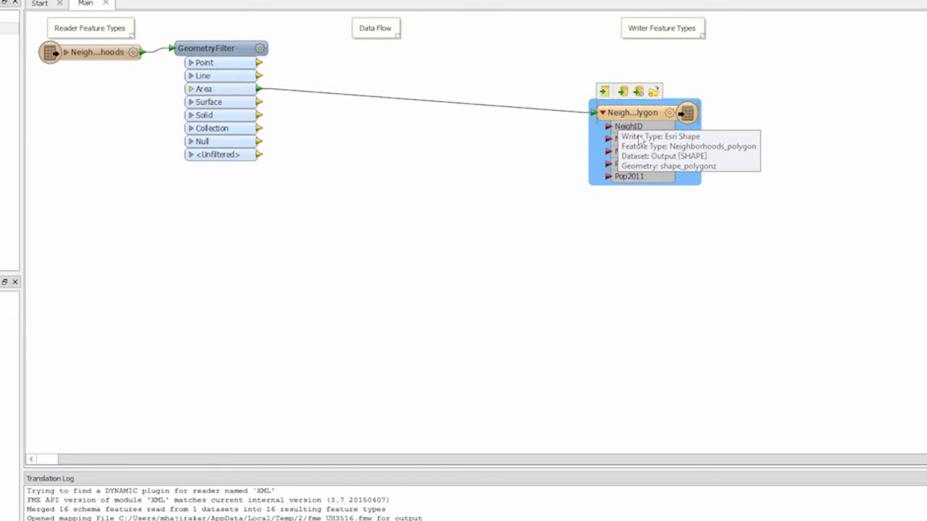
Connect the Area port's neighbourhood attributes to the matching renamed writer attributes.
click(412, 101)
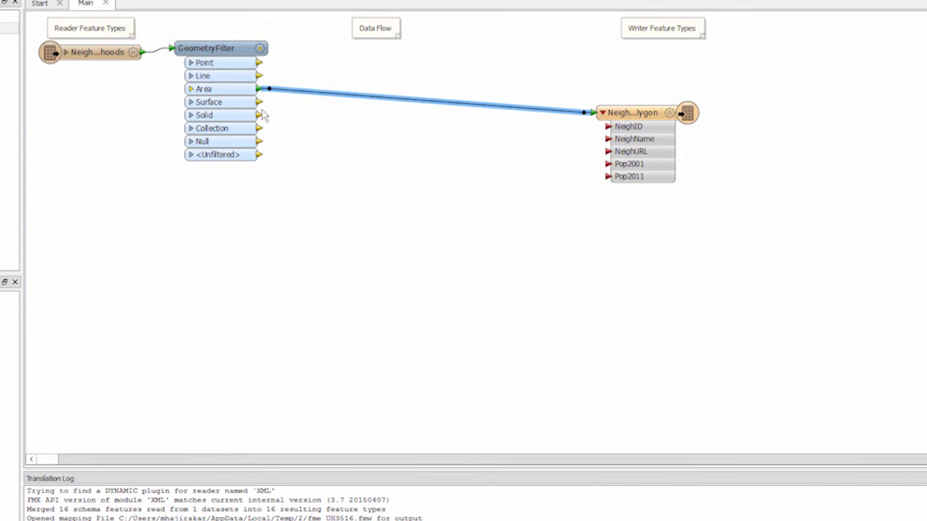
click(191, 89)
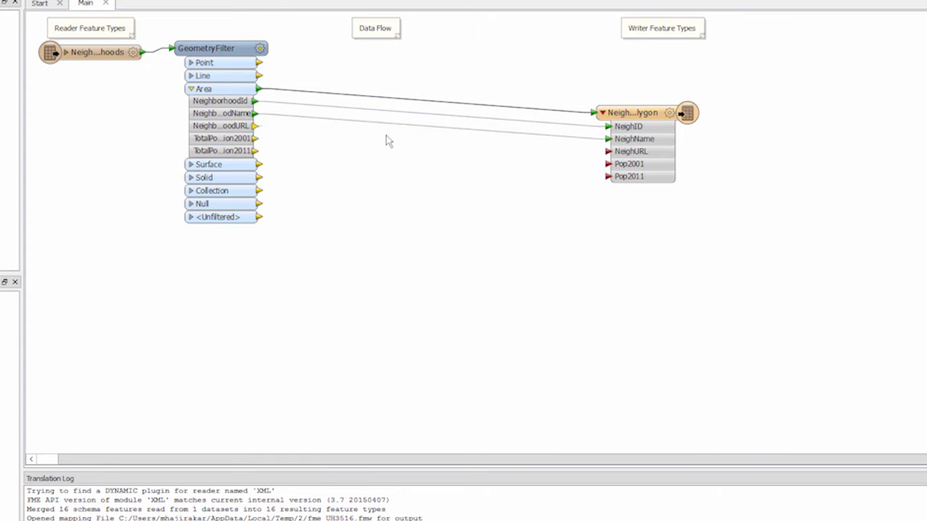
click(191, 165)
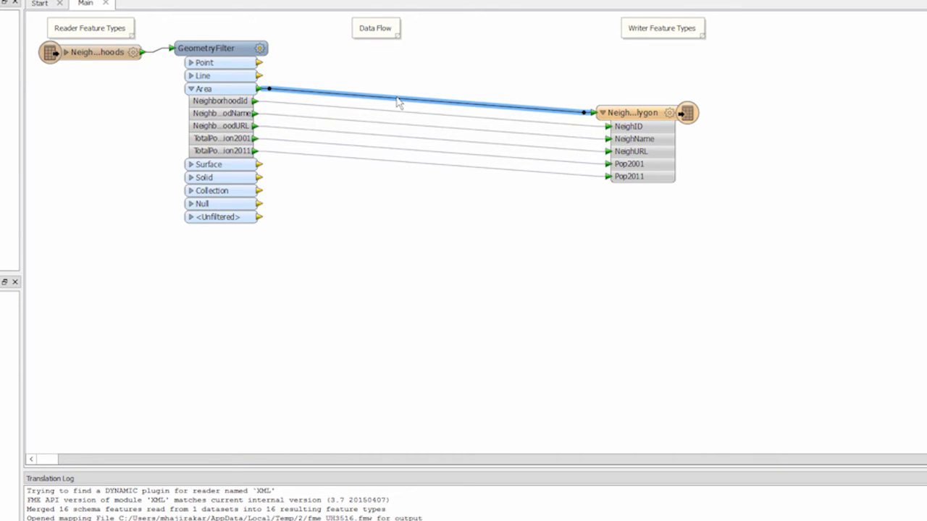
Replace the attribute connections with an AttributeRenamer transformer.
right_click(397, 101)
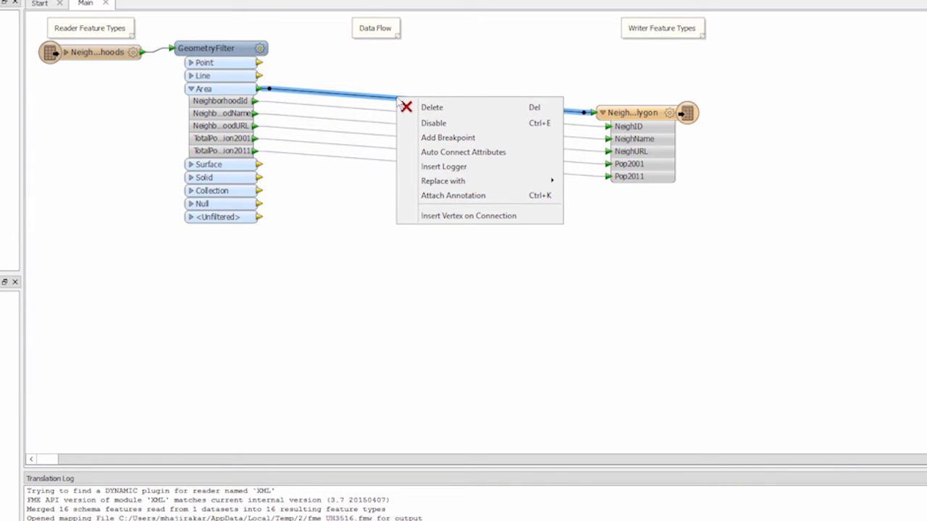
mouse_move(469, 181)
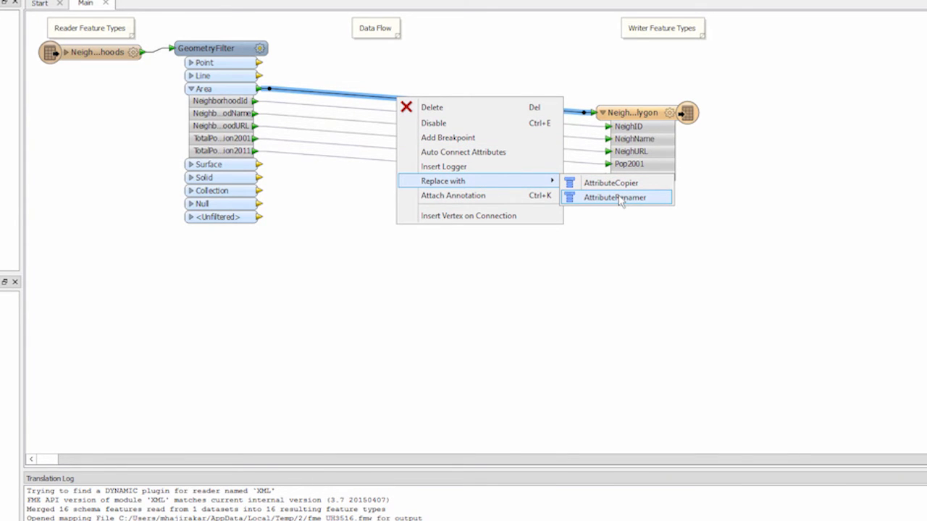
click(615, 197)
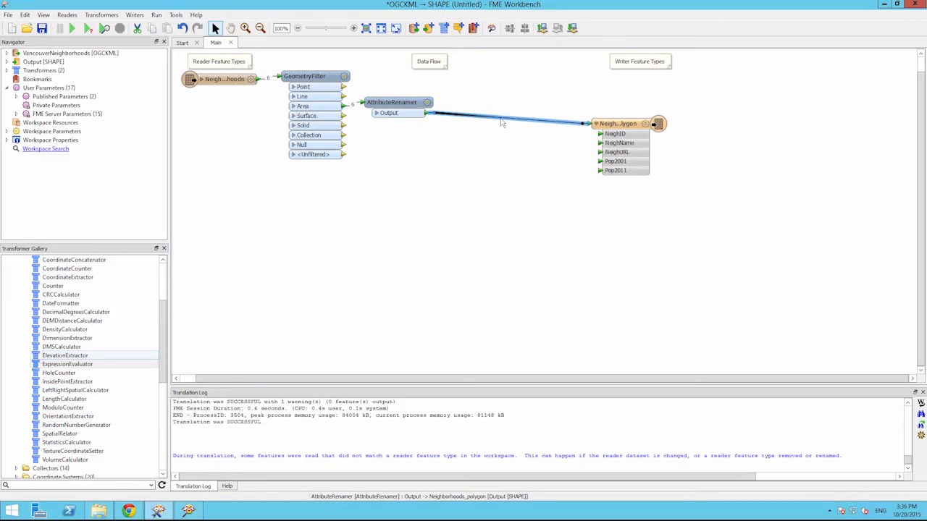
Quick-add an ExpressionEvaluator on the connection after the AttributeRenamer.
text(expression)
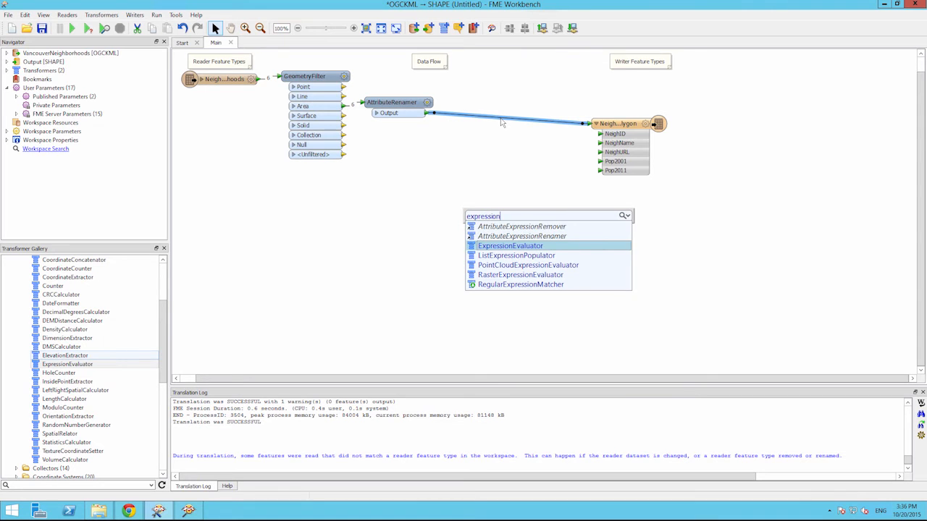
click(510, 247)
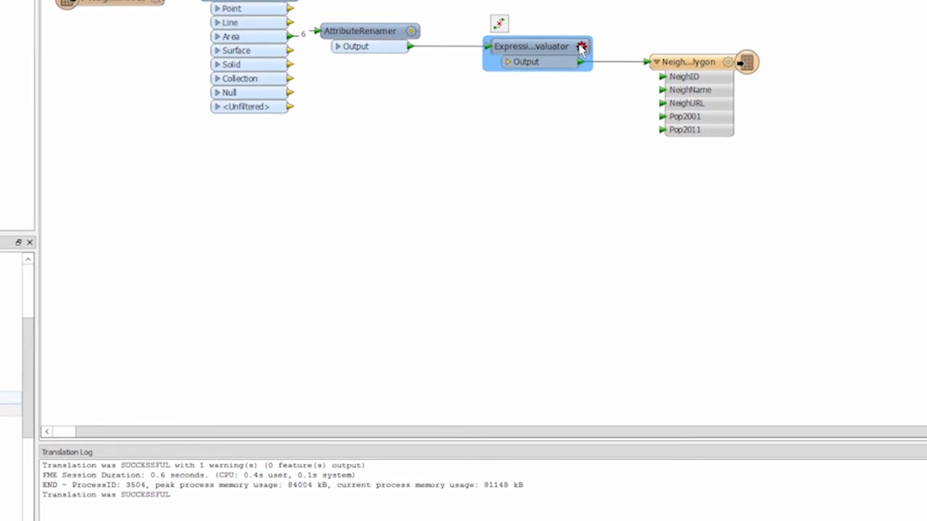
double_click(532, 45)
text(PopChange)
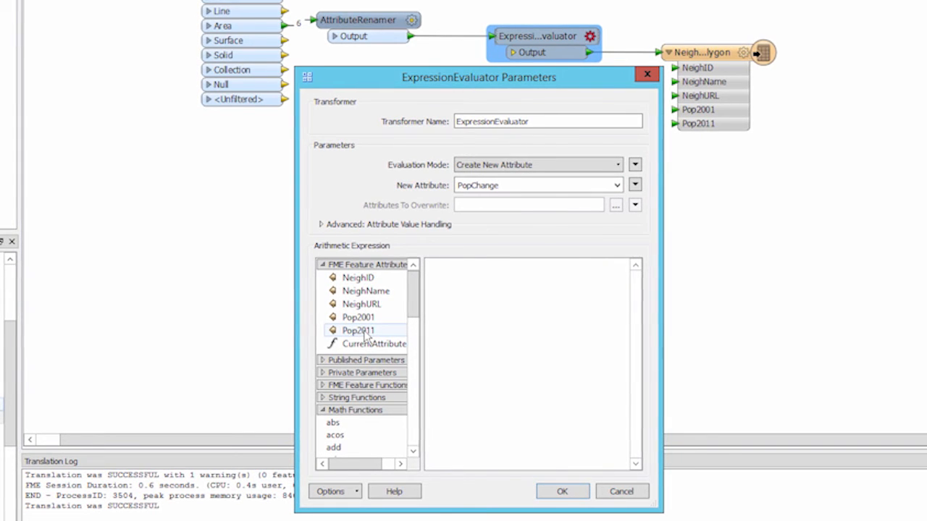
double_click(358, 330)
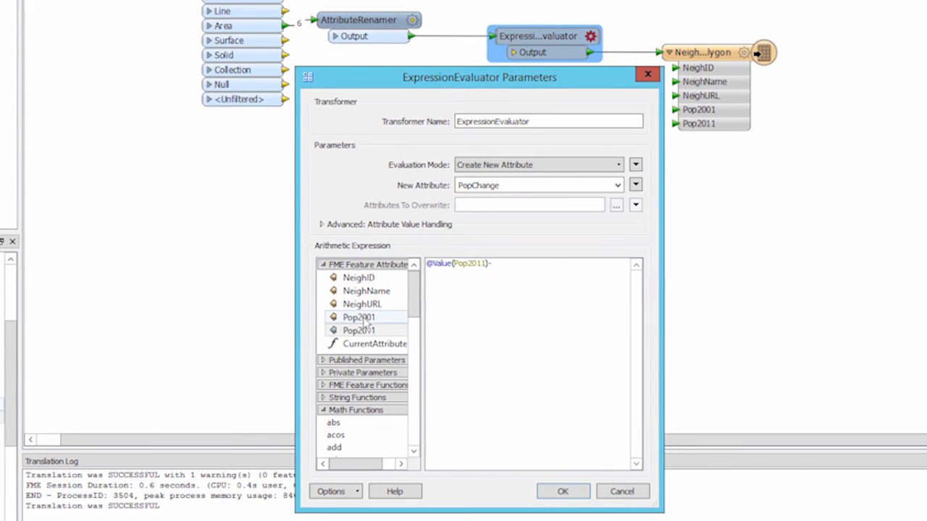
double_click(360, 317)
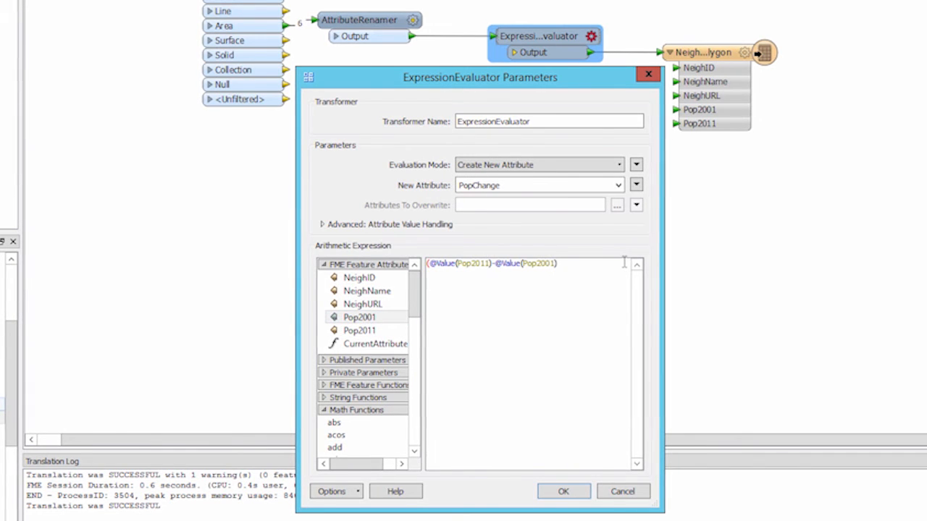
text(/)
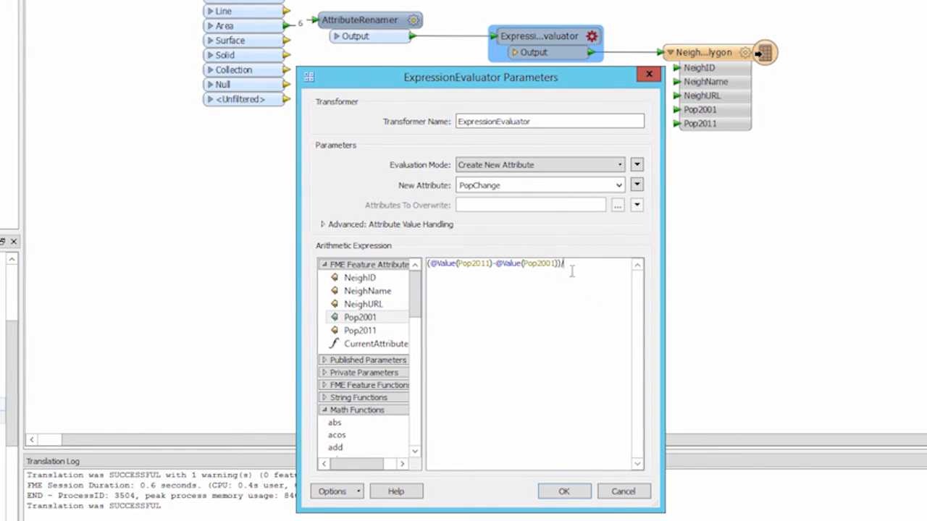
click(359, 318)
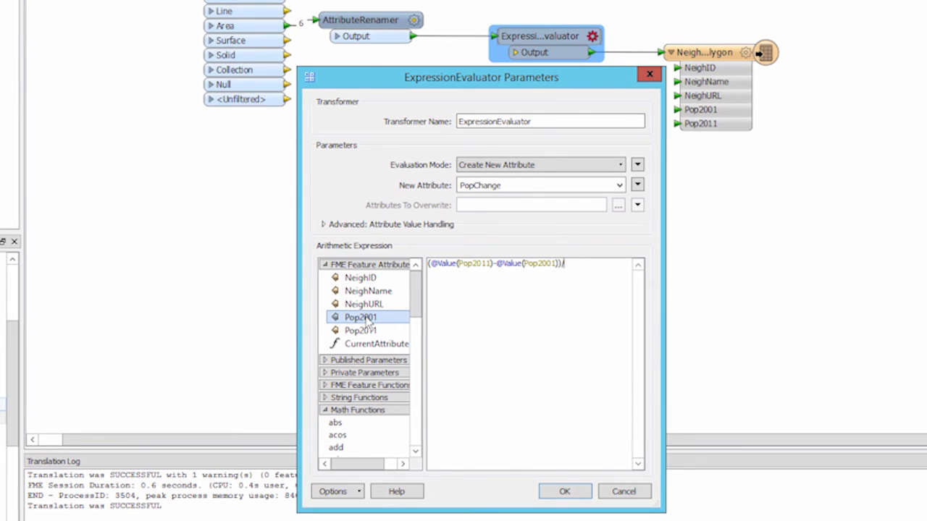
text(/@Value(Pop2001)))
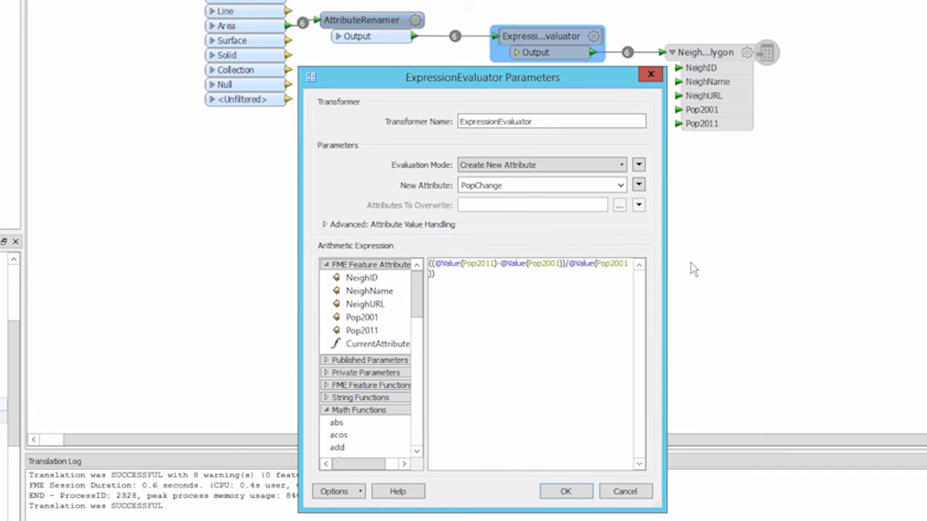
text(*100)
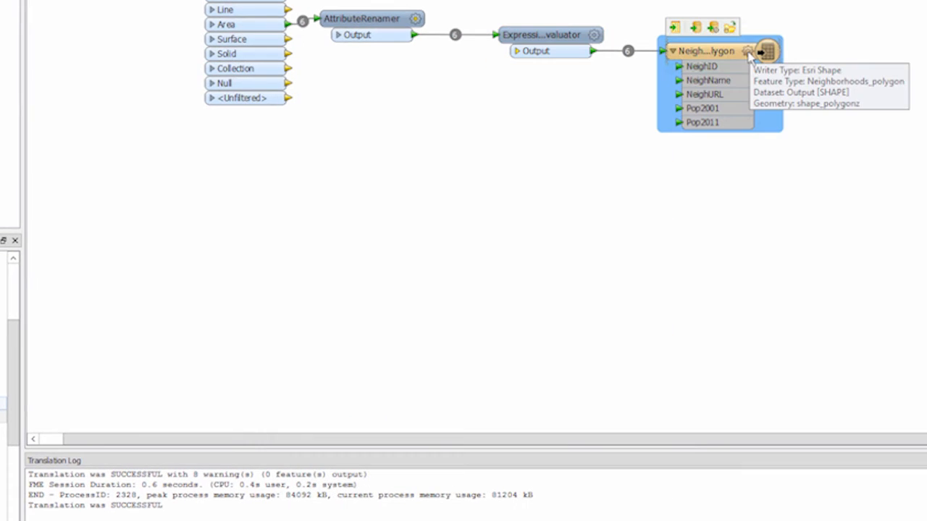
Add a numeric PopChange user attribute to the polygon Shapefile writer.
double_click(707, 50)
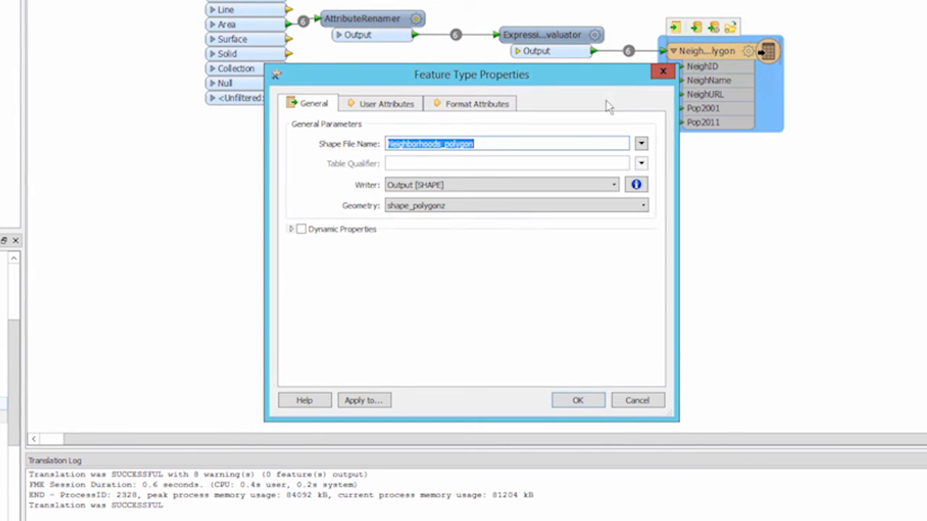
click(385, 104)
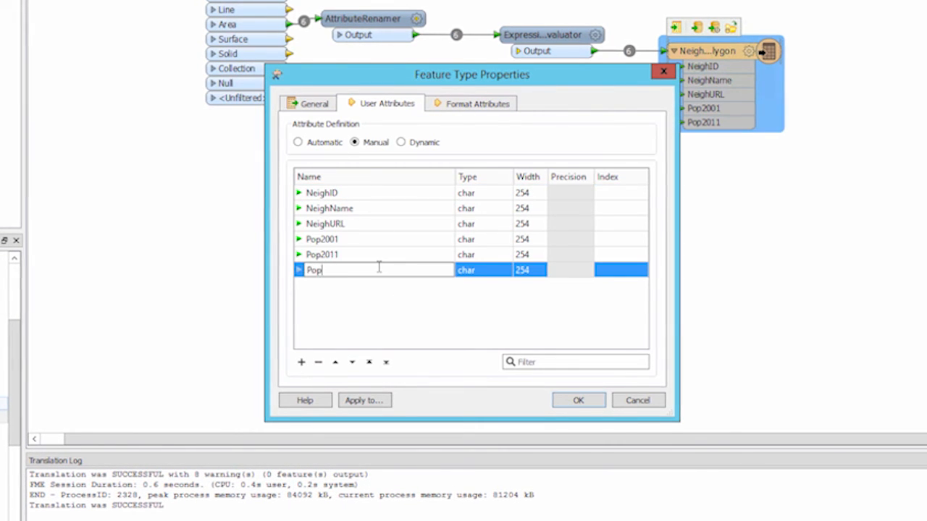
click(507, 269)
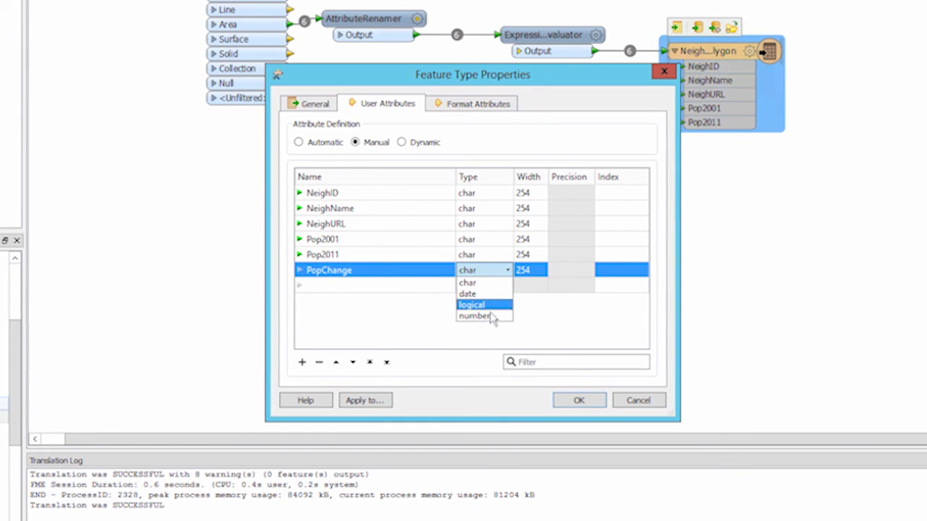
click(579, 399)
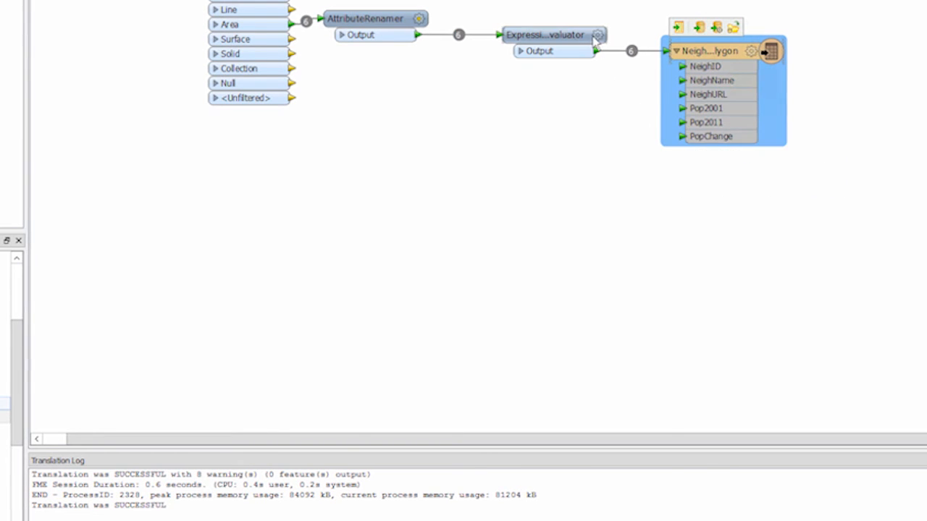
Reconfirm the ExpressionEvaluator settings and run the workspace.
double_click(544, 35)
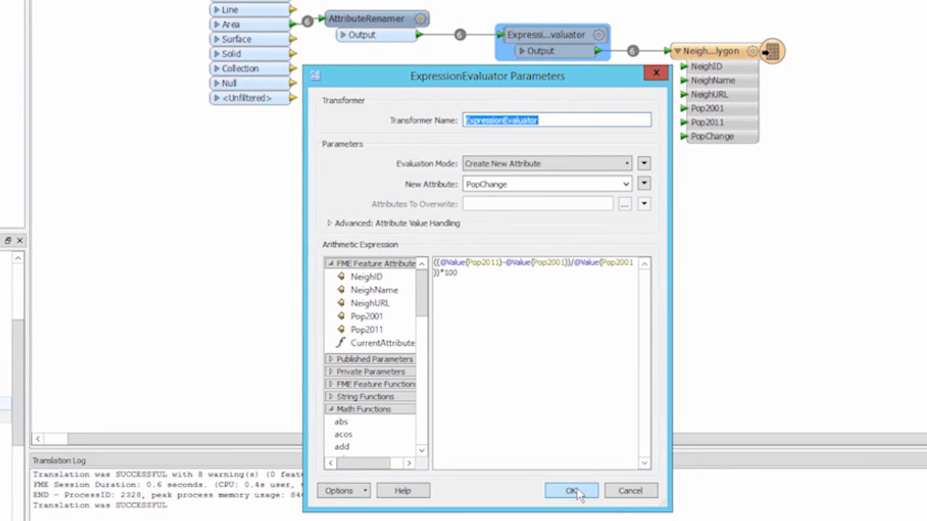
click(571, 491)
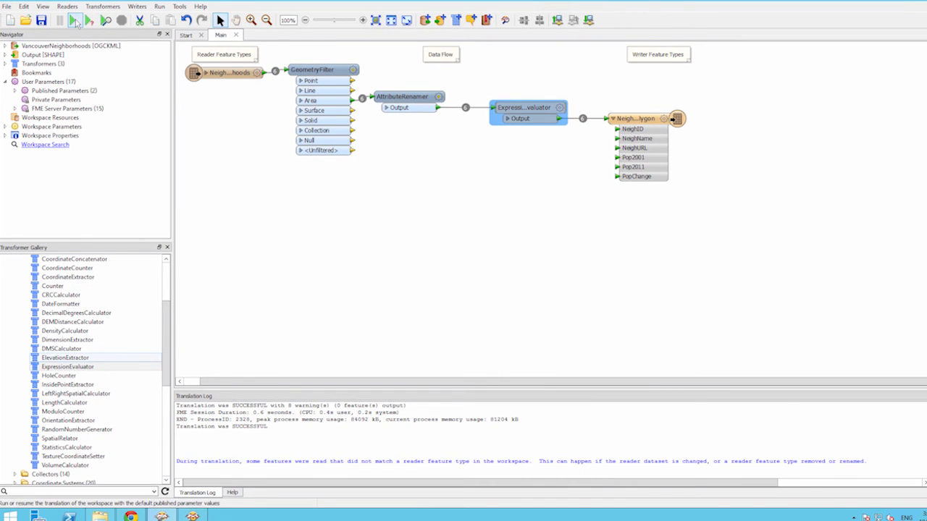
click(76, 20)
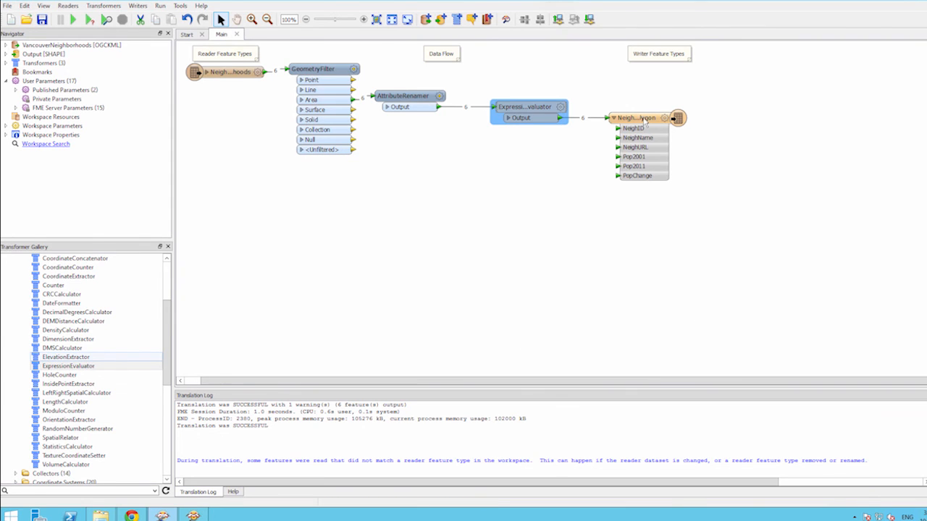
Inspect the written neighbourhood polygons in Data Inspector and select the PopChange column.
right_click(637, 118)
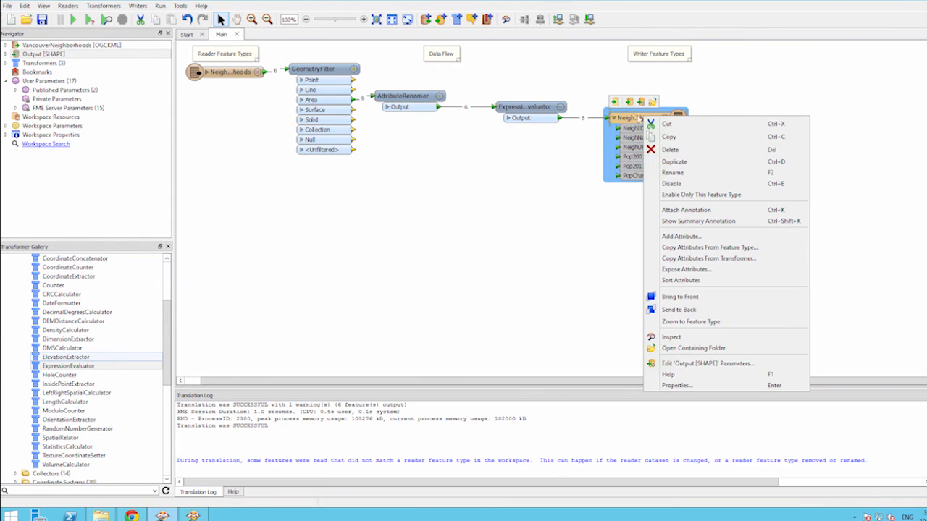
mouse_move(690, 322)
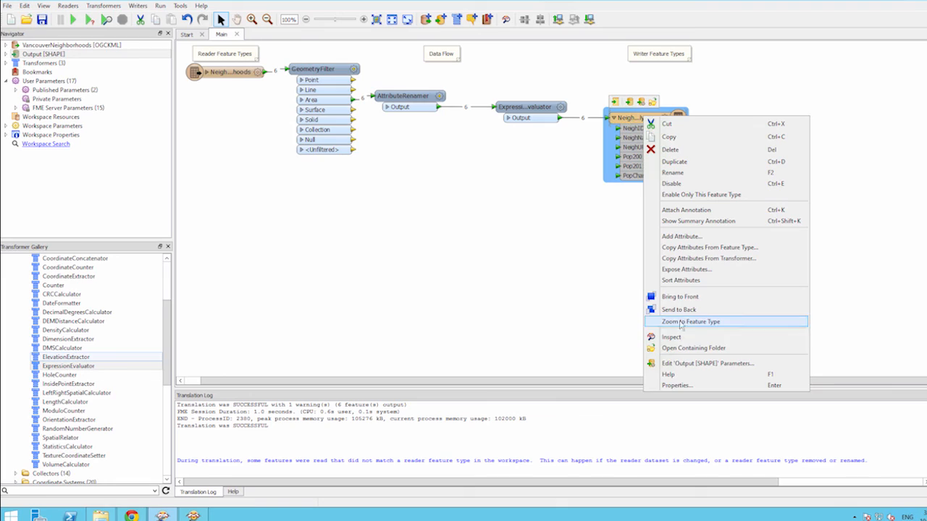
click(672, 336)
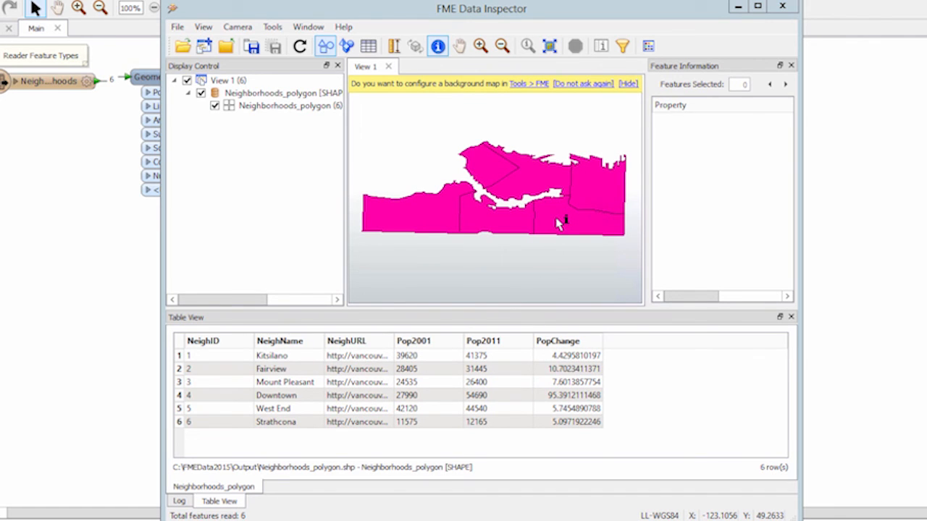
click(568, 340)
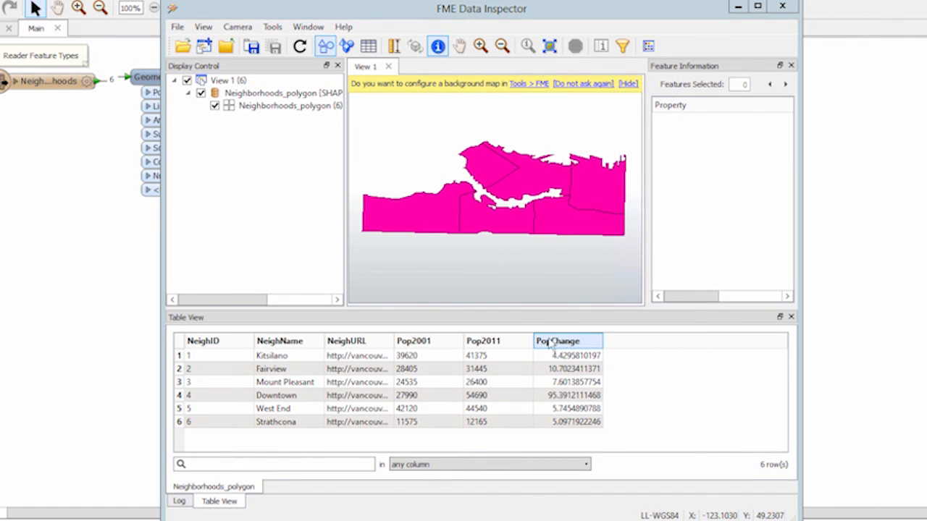